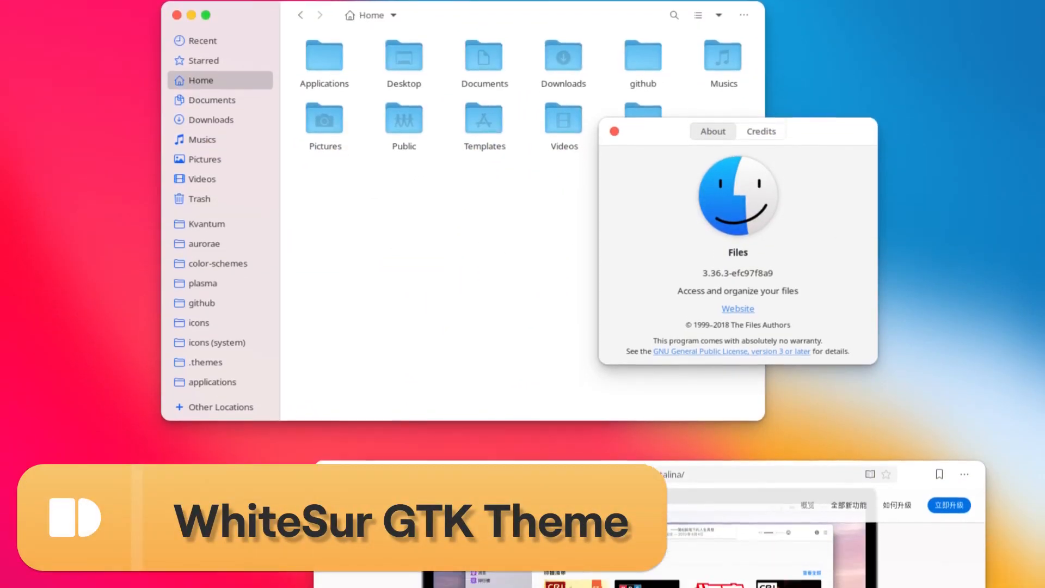
# - Scroll through the WhiteSur previews of Files, Settings and Calculator to the plain desktop
pyautogui.scroll(-3)
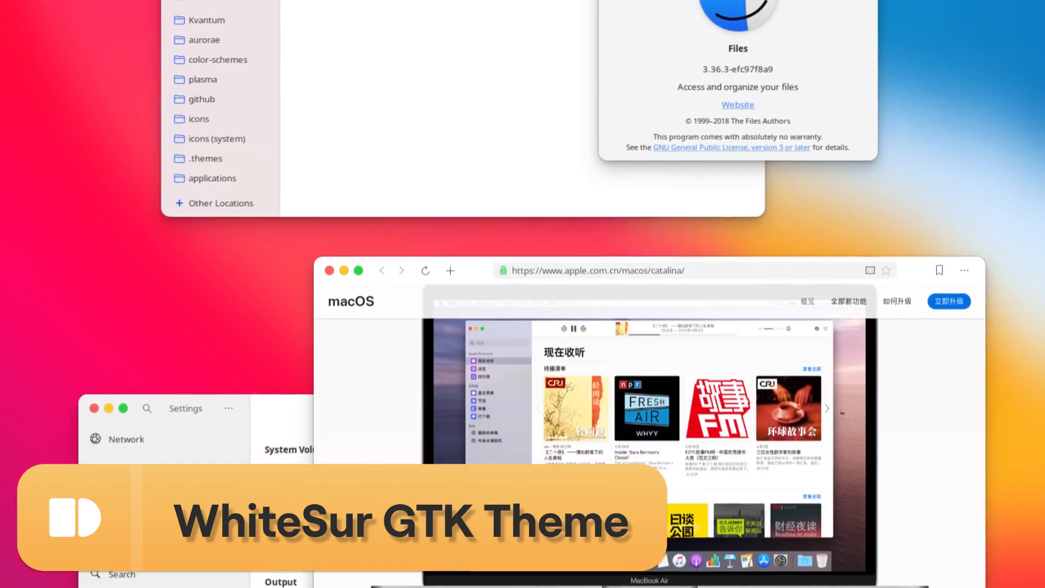
pyautogui.scroll(-3)
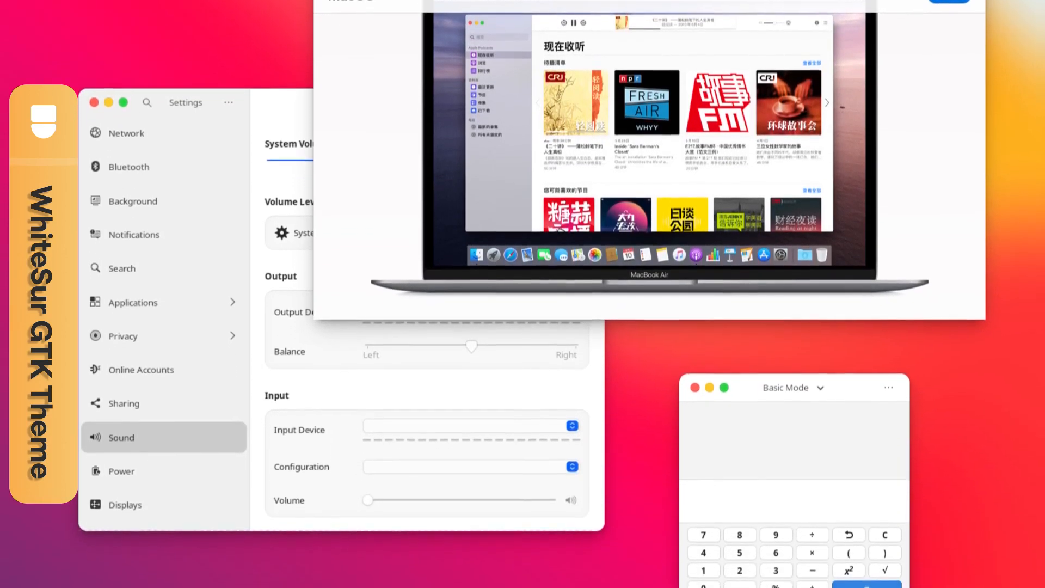
pyautogui.scroll(-3)
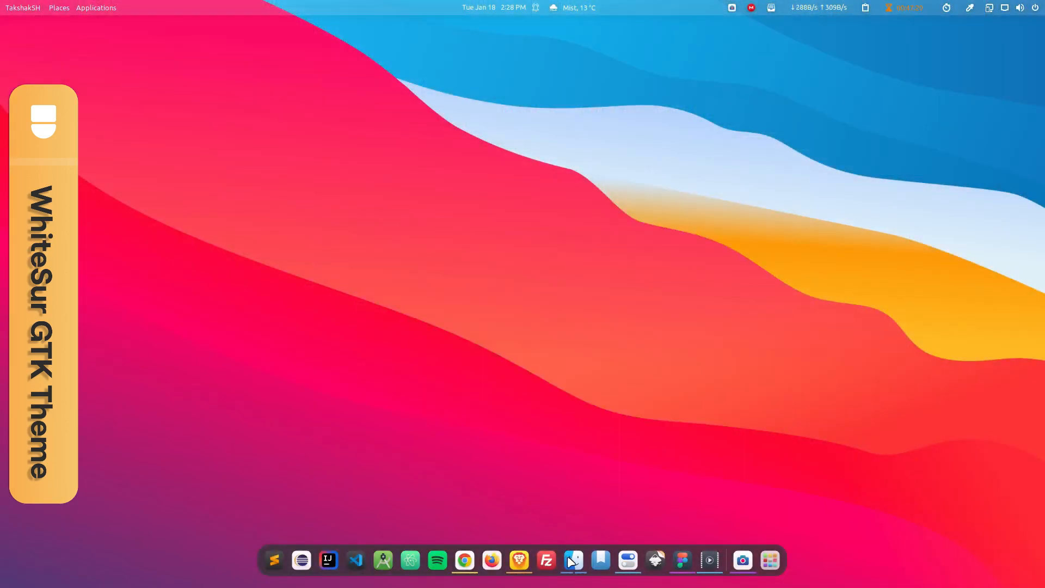
# - Apply WhiteSur-light shell and WhiteSur-dark applications via Tweaks, then show the dark January 2022 calendar
pyautogui.click(572, 559)
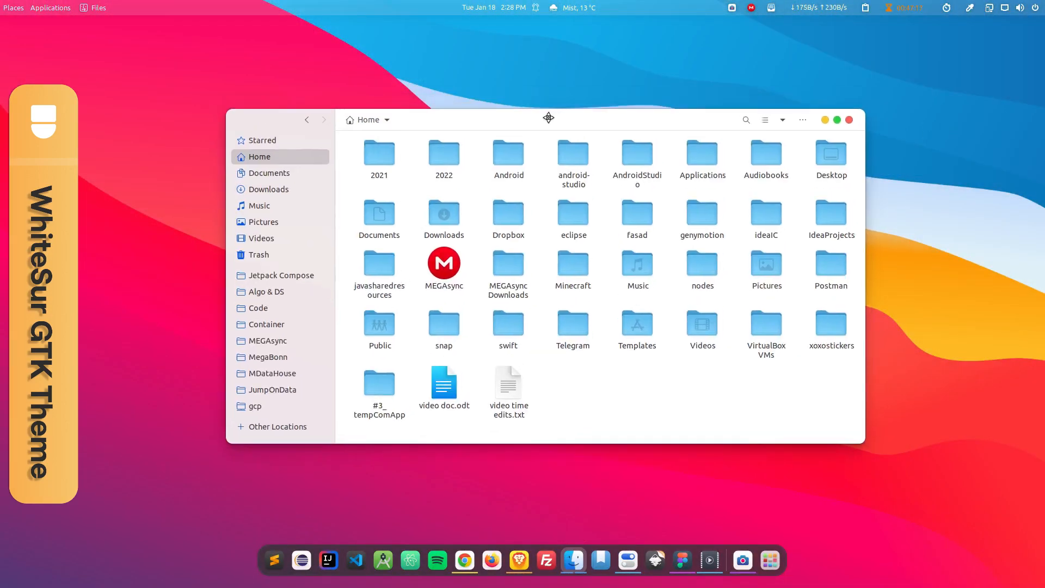
pyautogui.click(1018, 7)
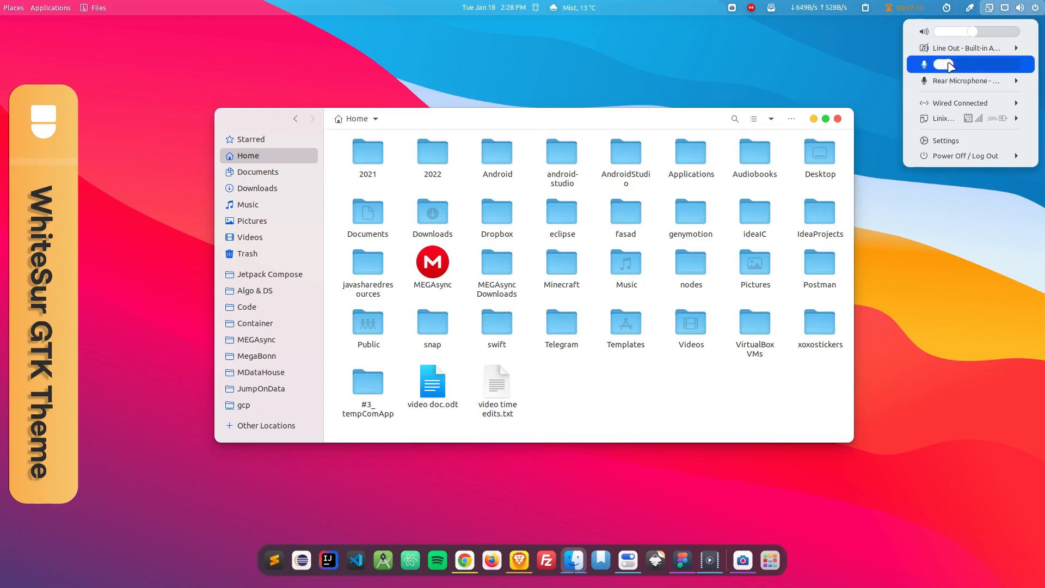
pyautogui.click(493, 7)
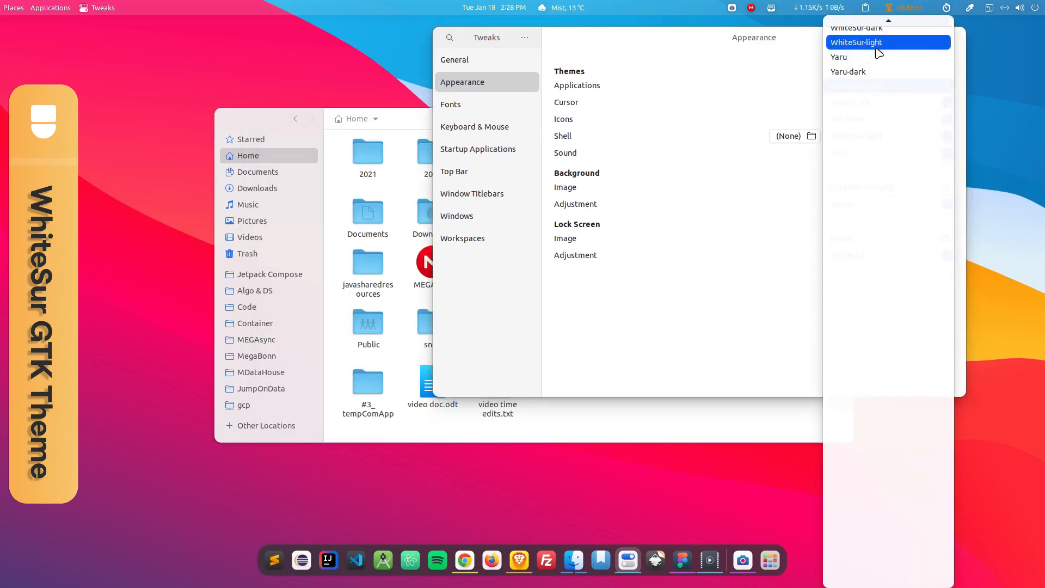
pyautogui.click(856, 42)
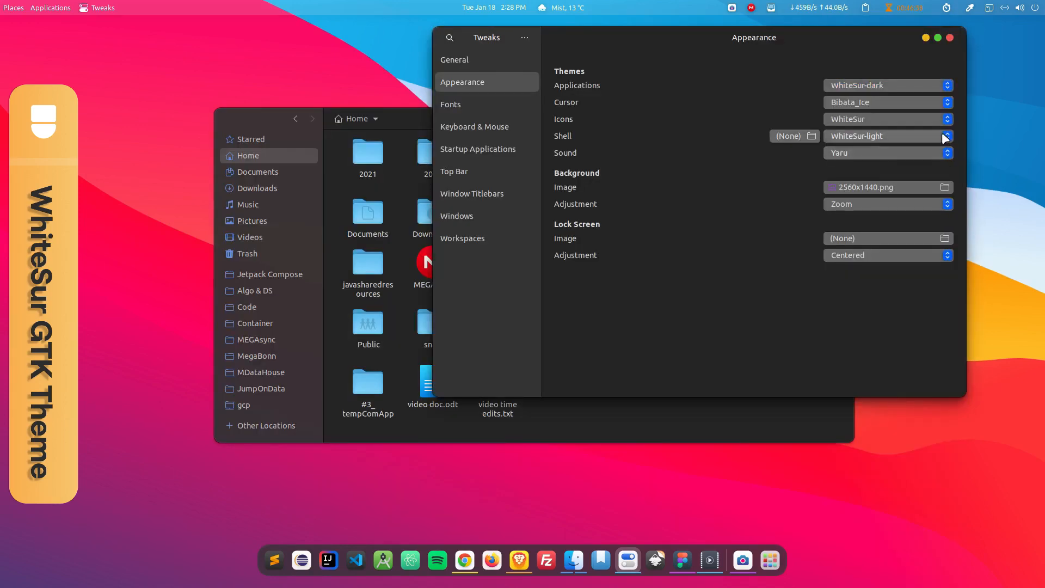
pyautogui.click(945, 136)
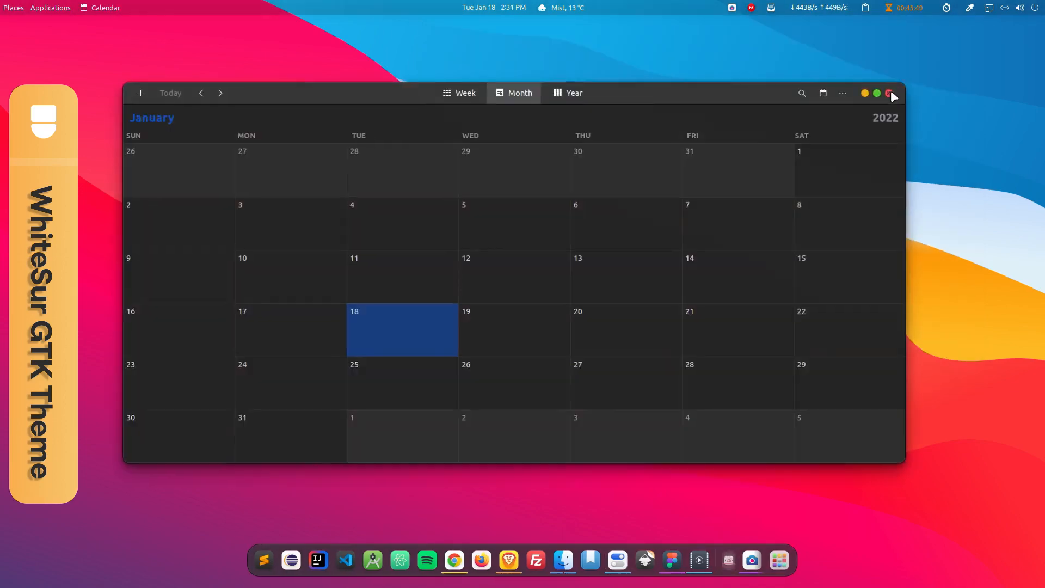
# - Bring up Calculator in dark WhiteSur style and switch it from Basic to Advanced Mode
pyautogui.click(888, 94)
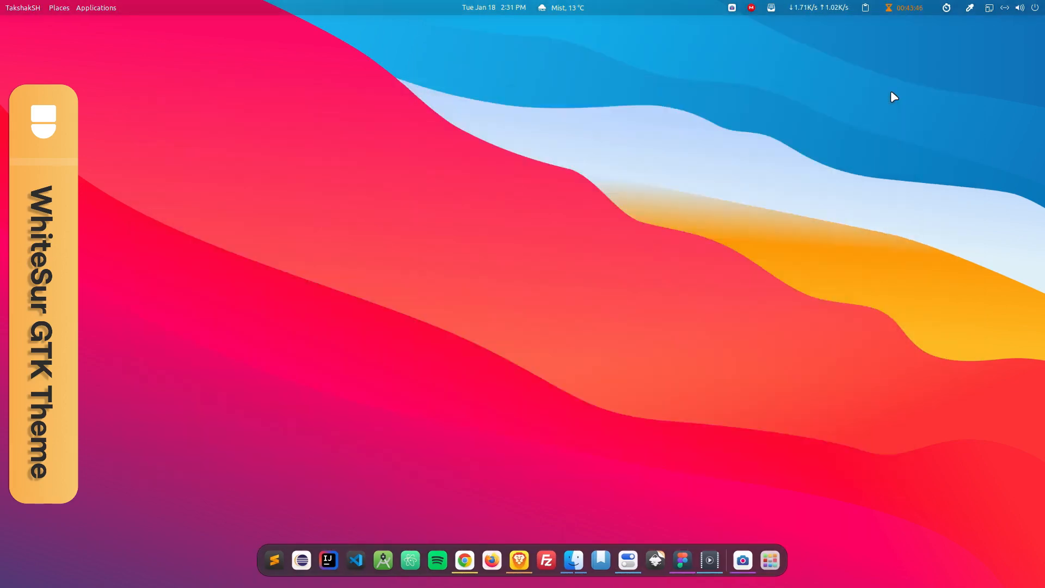
pyautogui.click(728, 559)
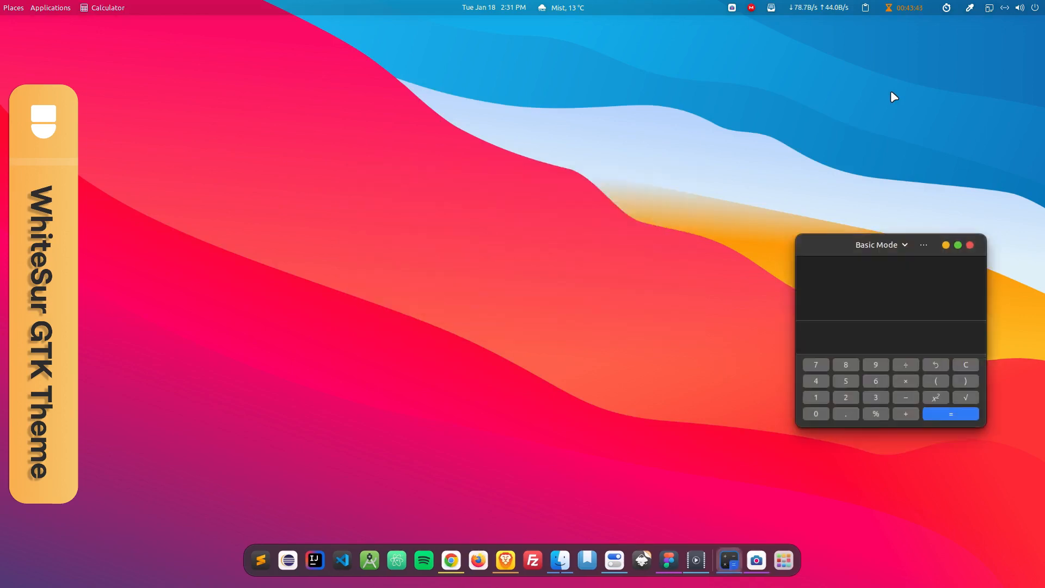
pyautogui.click(879, 245)
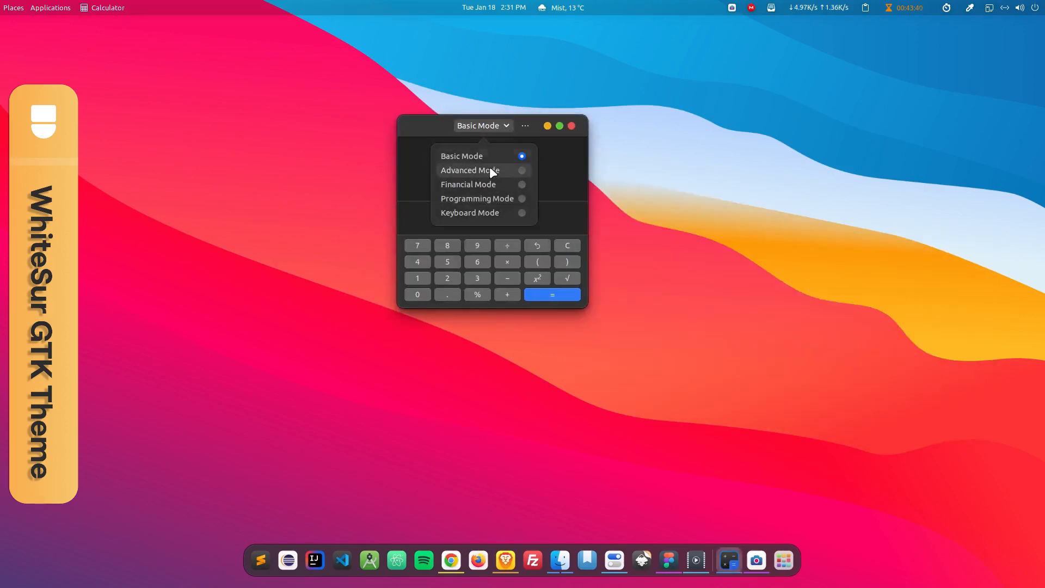
pyautogui.click(491, 7)
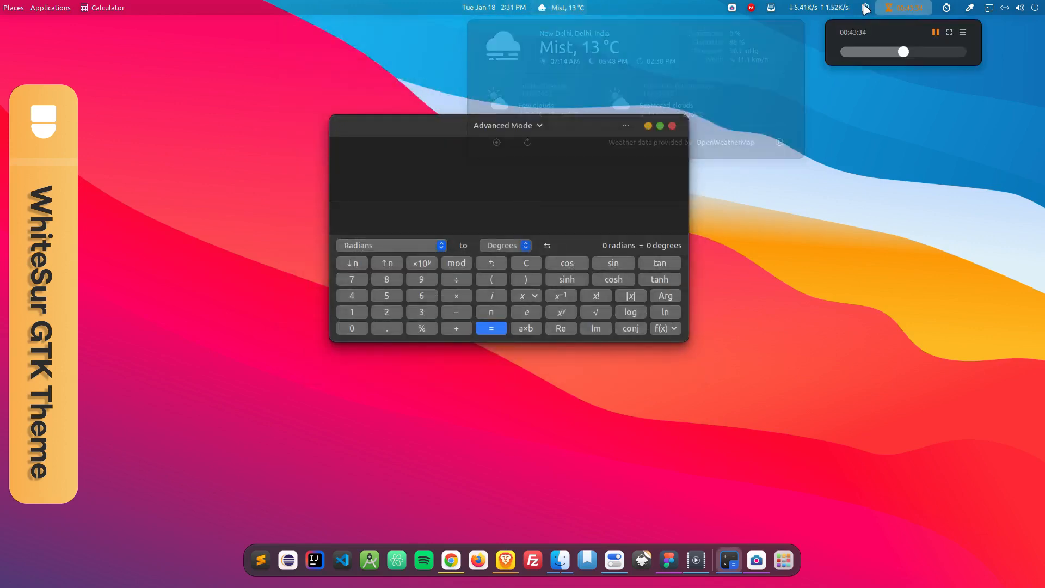
pyautogui.click(1017, 7)
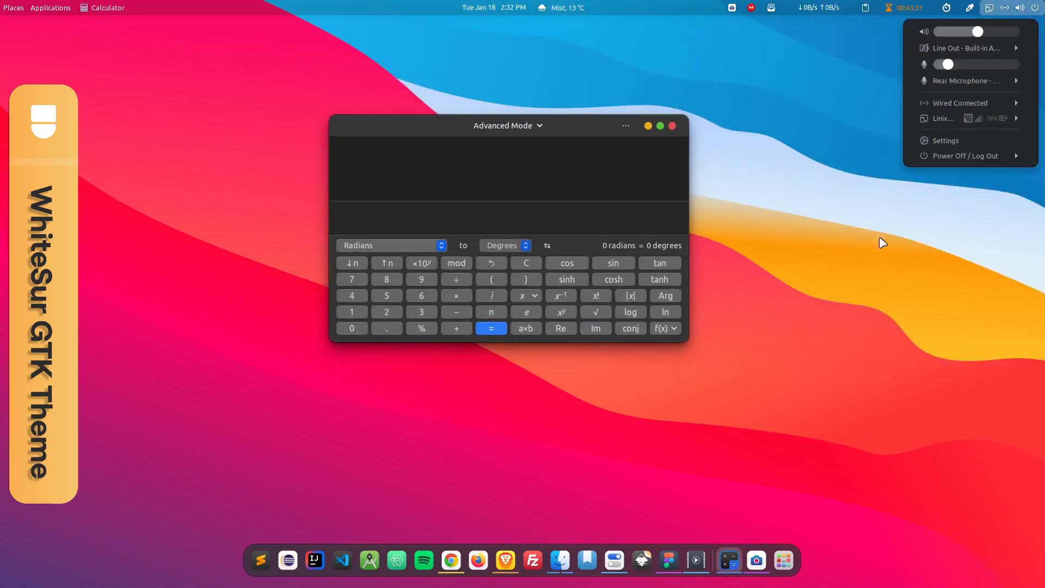
pyautogui.click(671, 125)
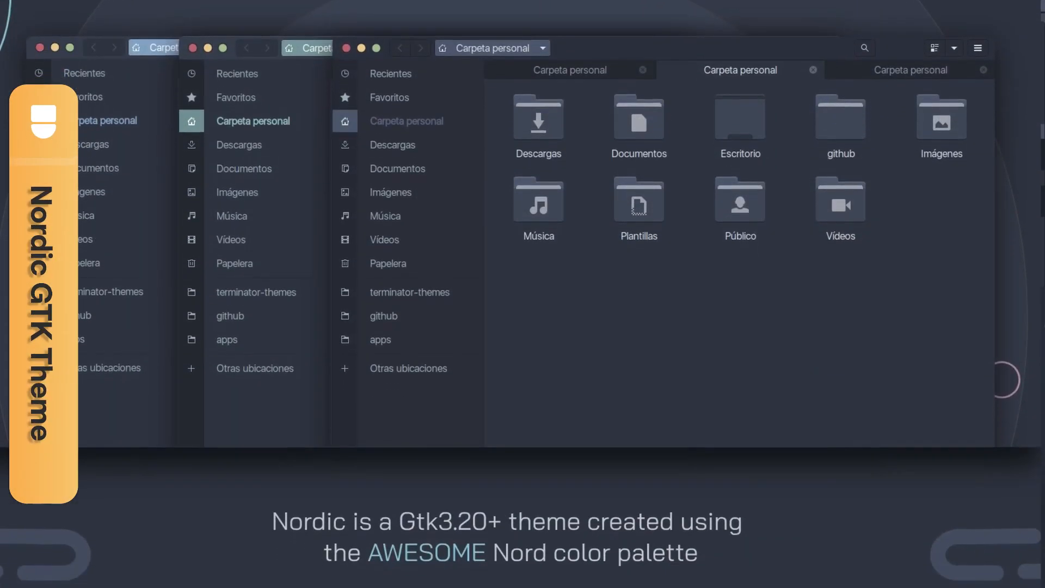
# - Move past the Nordic previews to the desktop with the Nordic-styled Files window
pyautogui.scroll(-3)
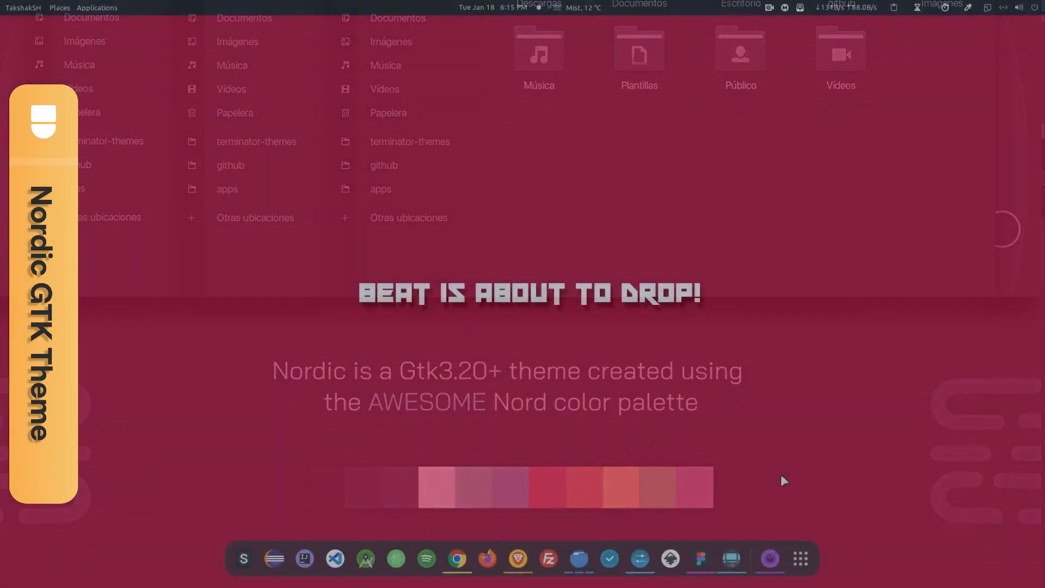
pyautogui.rightClick(577, 559)
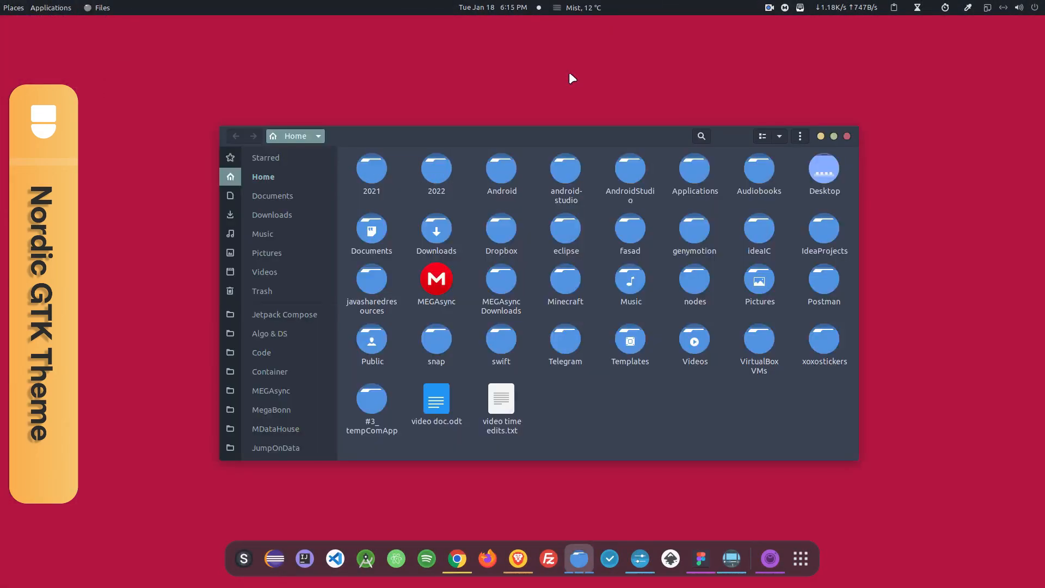
# - Browse Applications and Places, then set the applications theme to Nordic-Polar-v40 in Tweaks
pyautogui.doubleClick(435, 168)
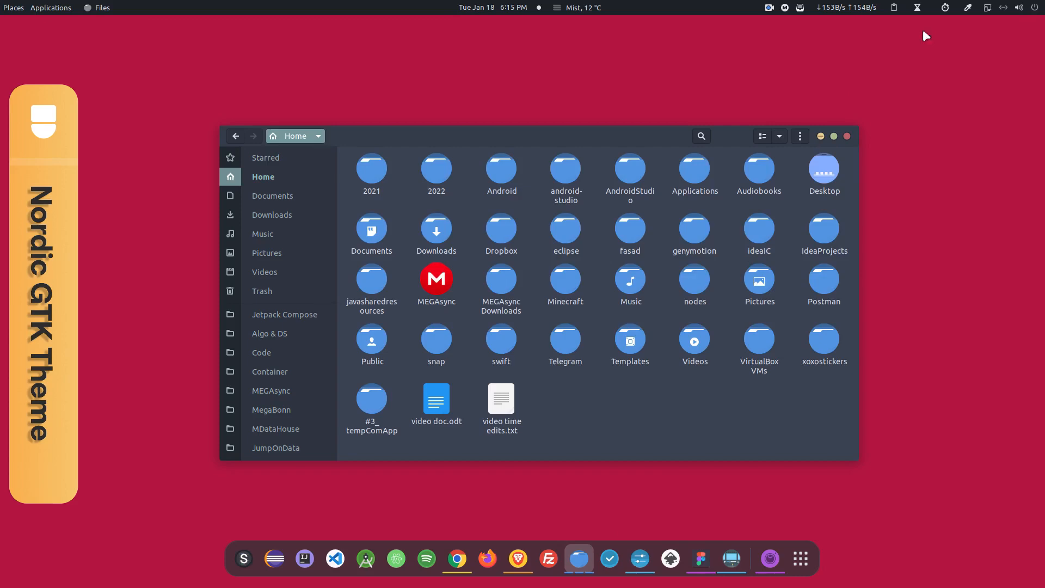
pyautogui.click(916, 8)
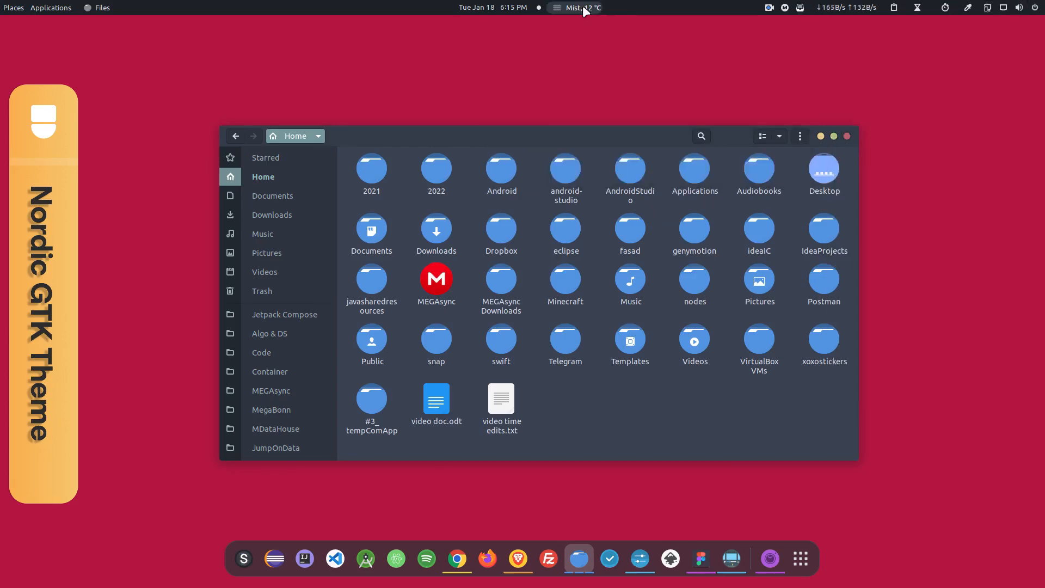
pyautogui.click(51, 8)
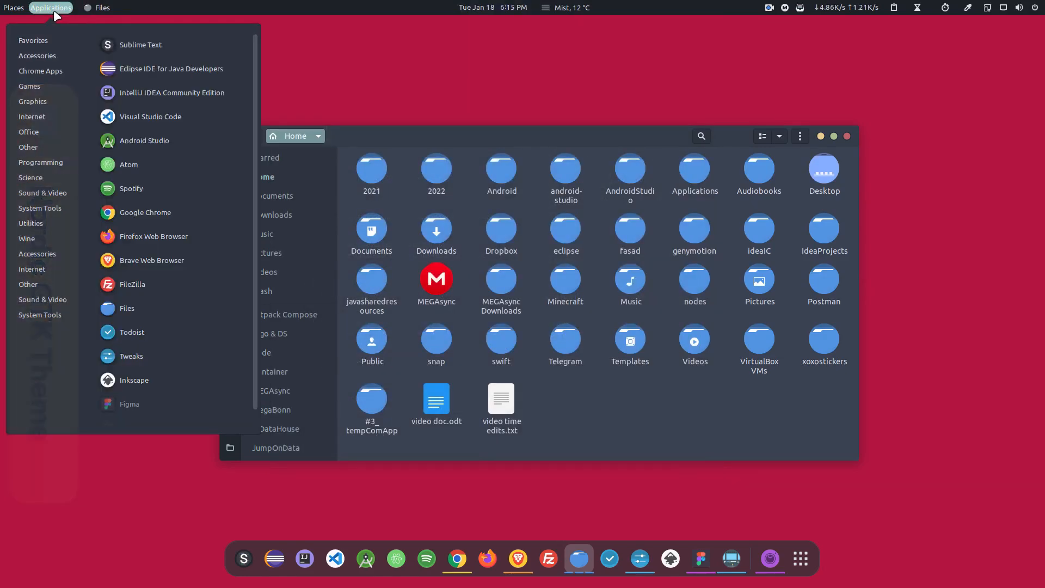
pyautogui.click(13, 7)
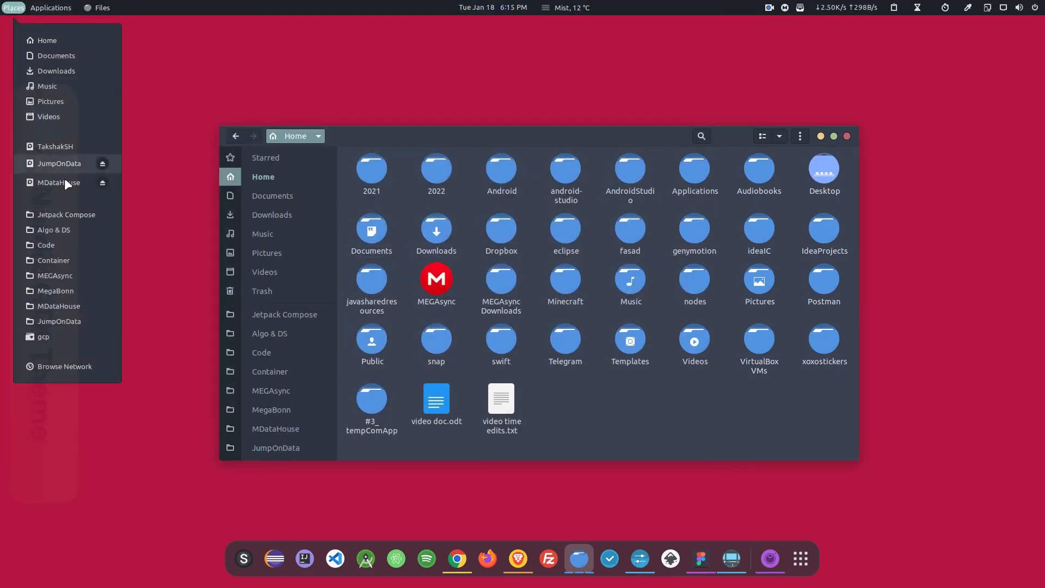
pyautogui.click(800, 558)
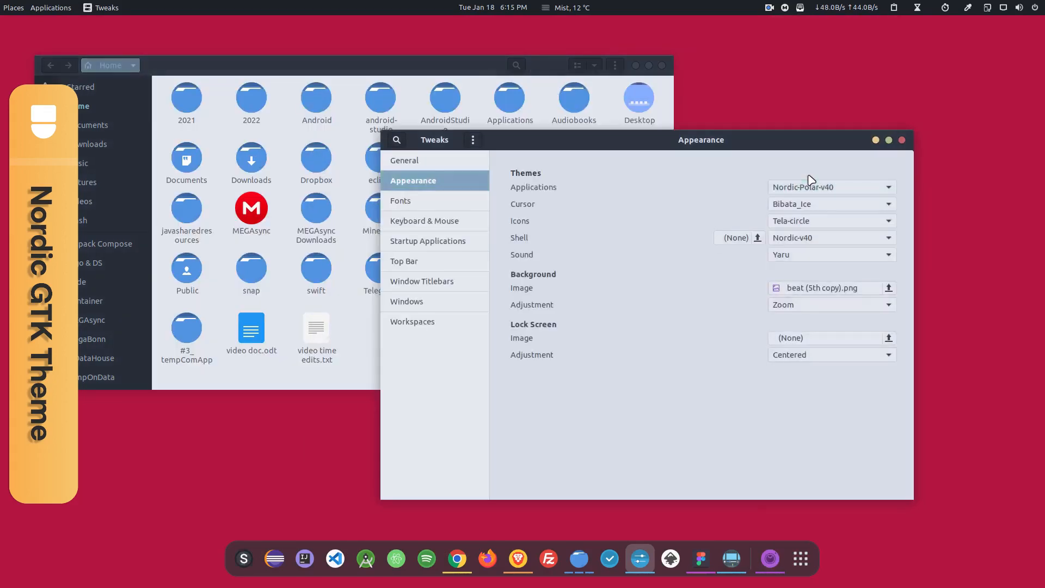
# - Choose Nordic-Polar-v40 as the shell theme and close Tweaks, leaving an empty desktop
pyautogui.click(830, 186)
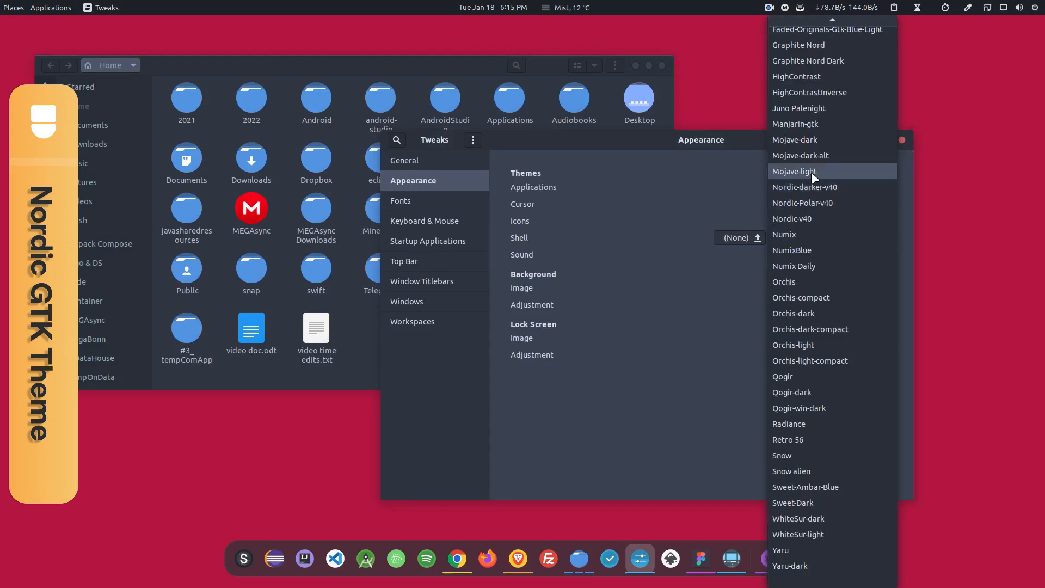
pyautogui.click(792, 219)
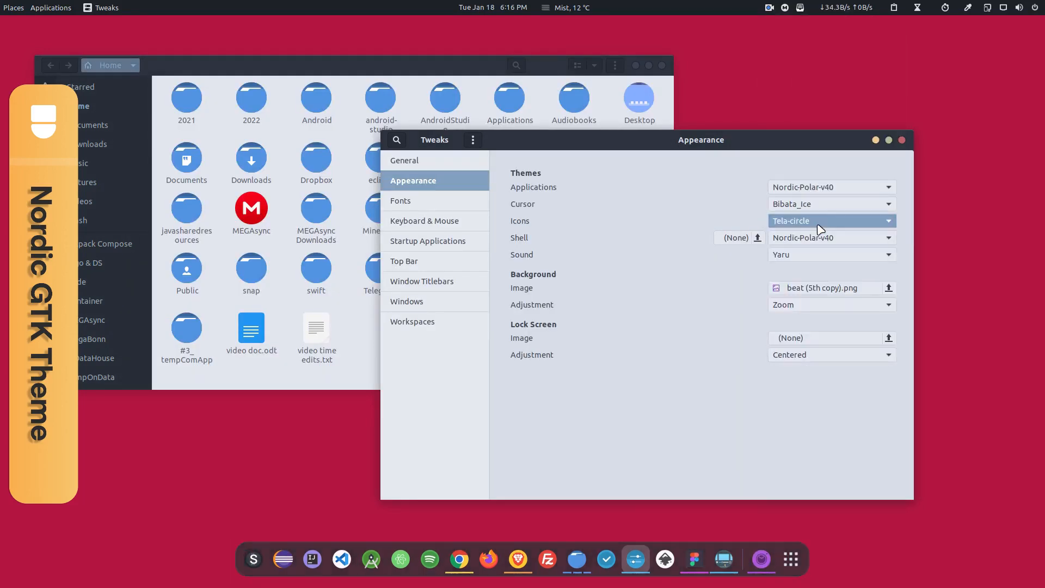
pyautogui.click(569, 8)
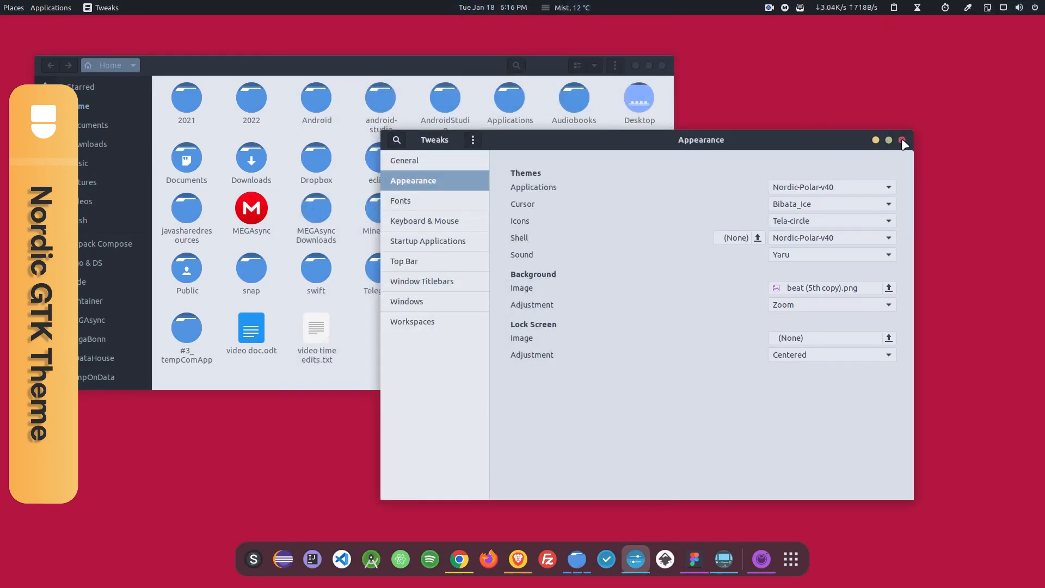
pyautogui.click(902, 140)
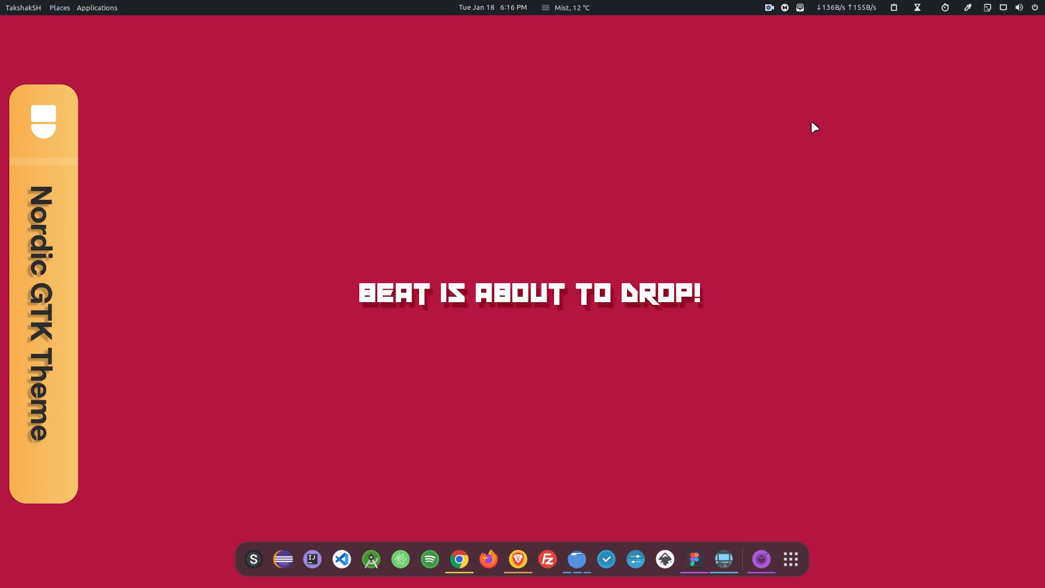
# - Show Calendar's January 2022 month view in the light Nordic-Polar style
pyautogui.click(744, 558)
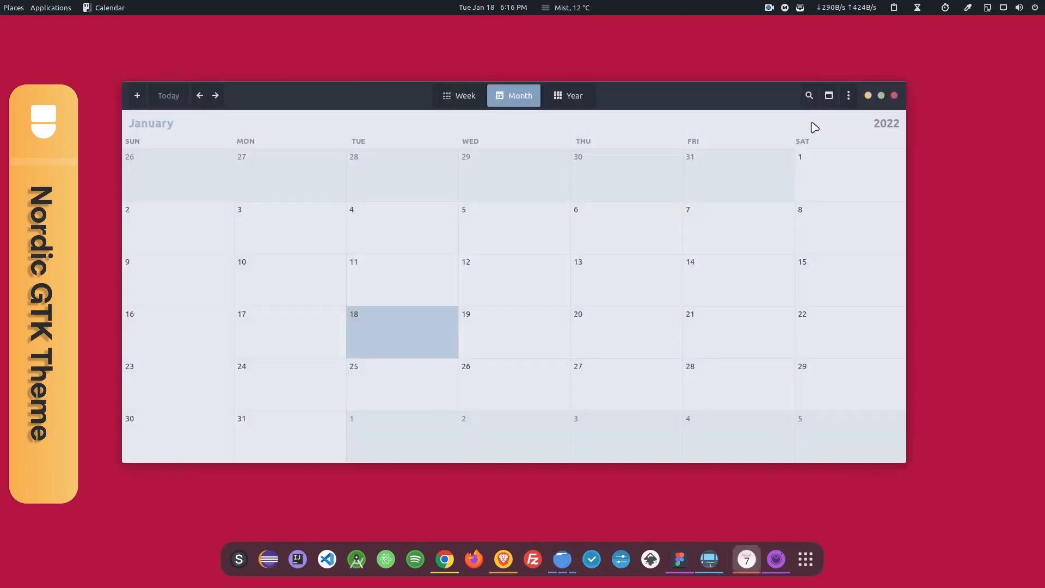
pyautogui.click(893, 96)
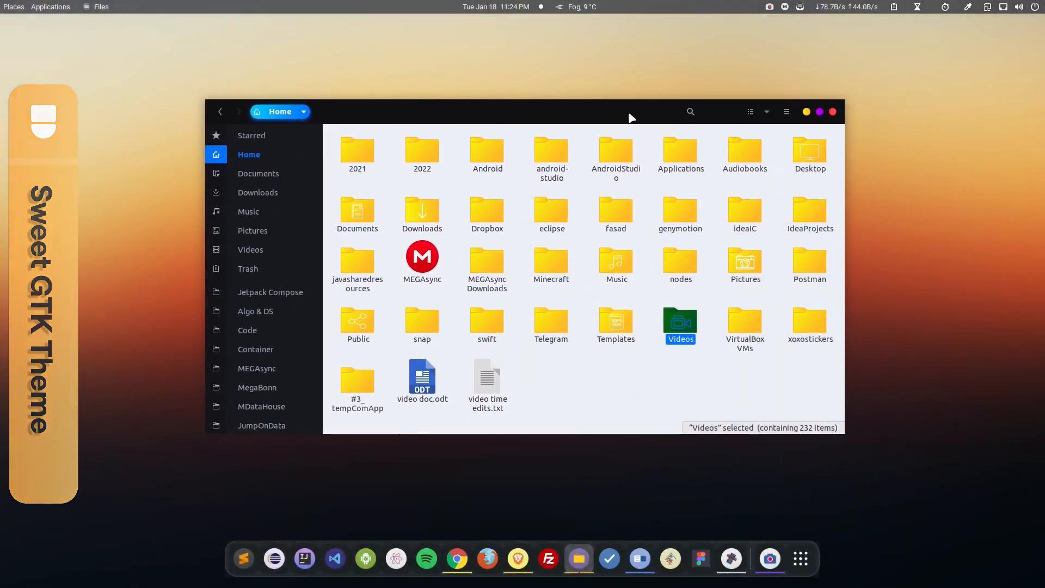
# - Check Applications and the stopwatch, then launch Settings onto the Sound page
pyautogui.click(50, 7)
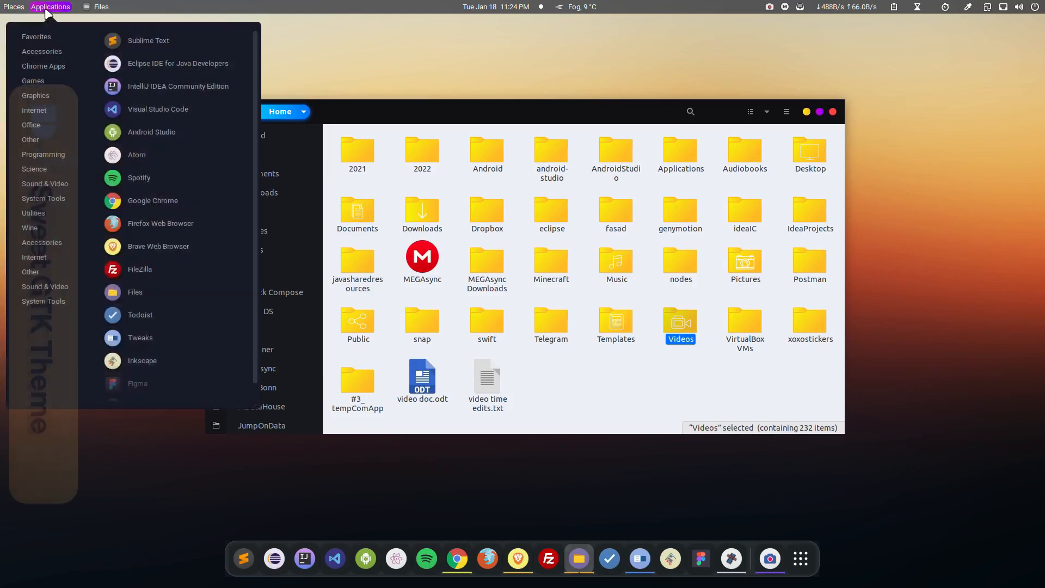
pyautogui.click(496, 7)
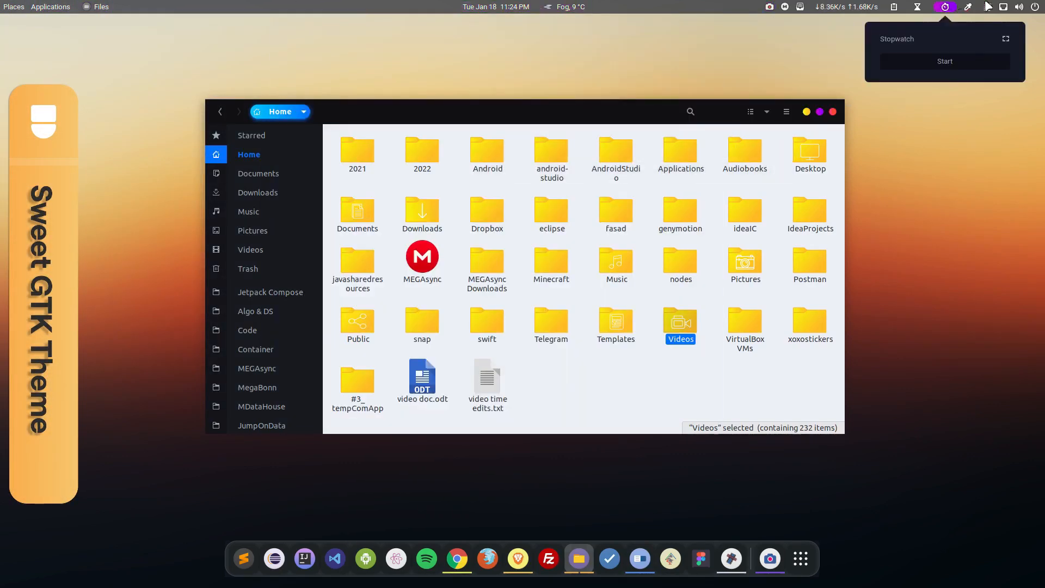
pyautogui.click(1018, 6)
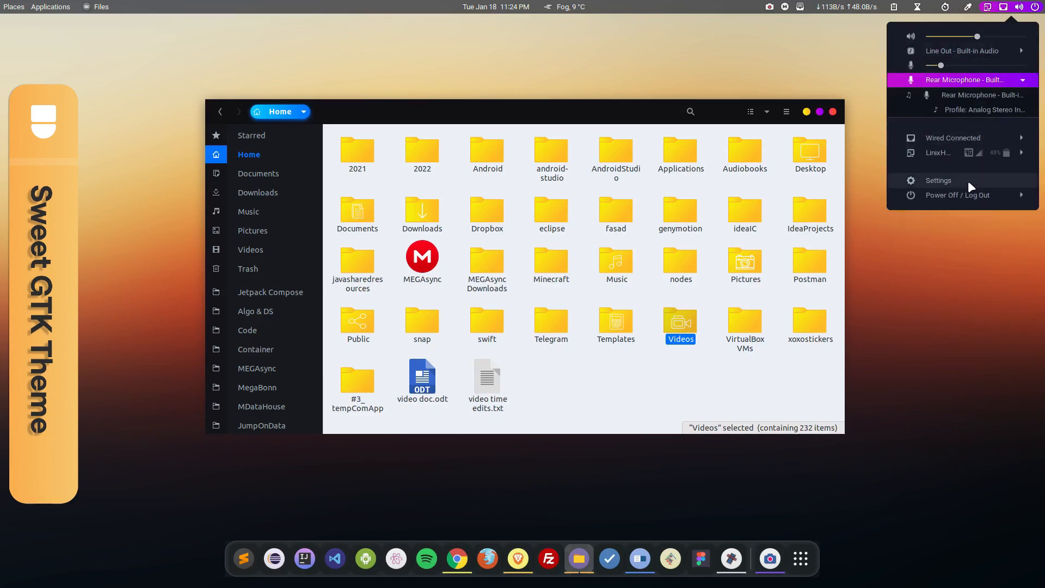
pyautogui.click(937, 180)
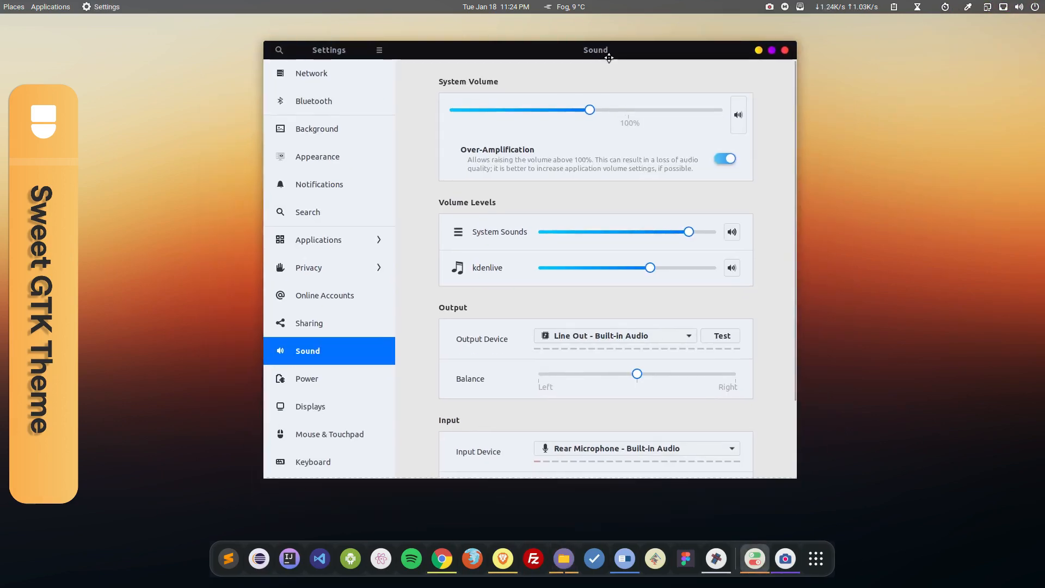
# - View the Background wallpaper choices, then show Calculator and Files in the dark Sweet variant
pyautogui.click(316, 129)
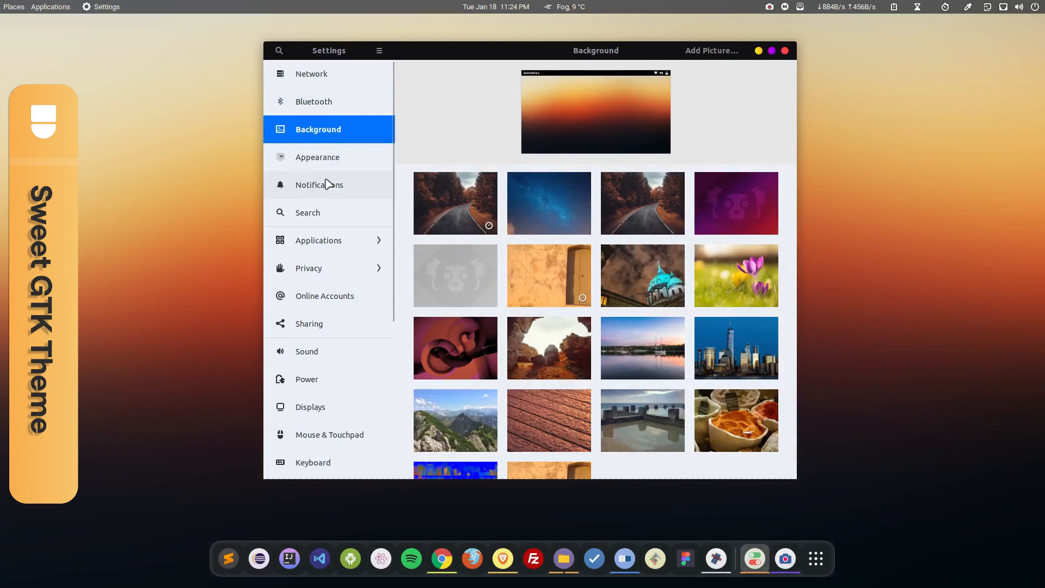
pyautogui.click(318, 239)
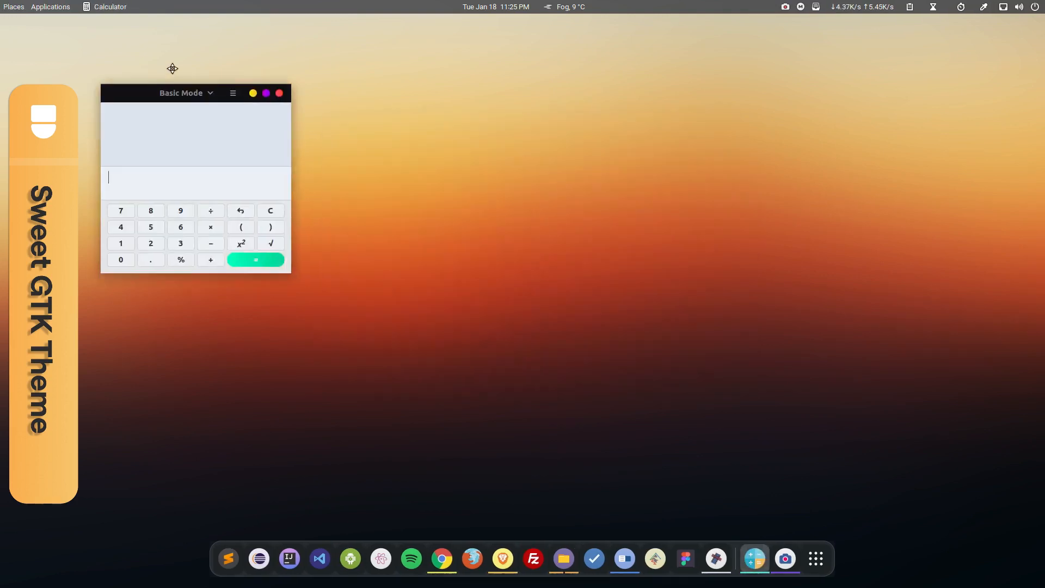
pyautogui.click(562, 558)
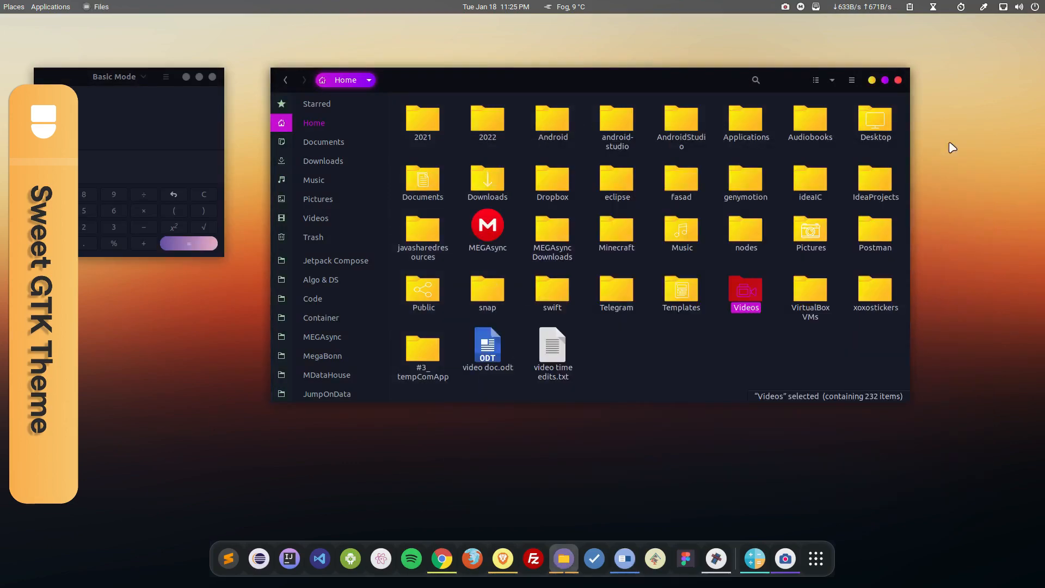
# - Inspect the Sweet-Dark applications theme dropdown in Tweaks Appearance
pyautogui.click(622, 559)
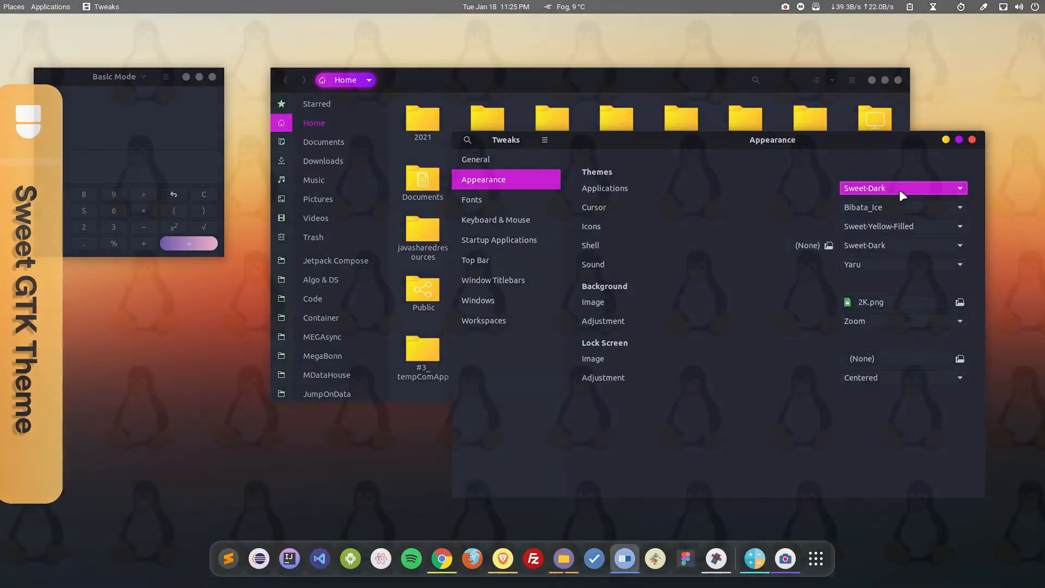
pyautogui.click(900, 188)
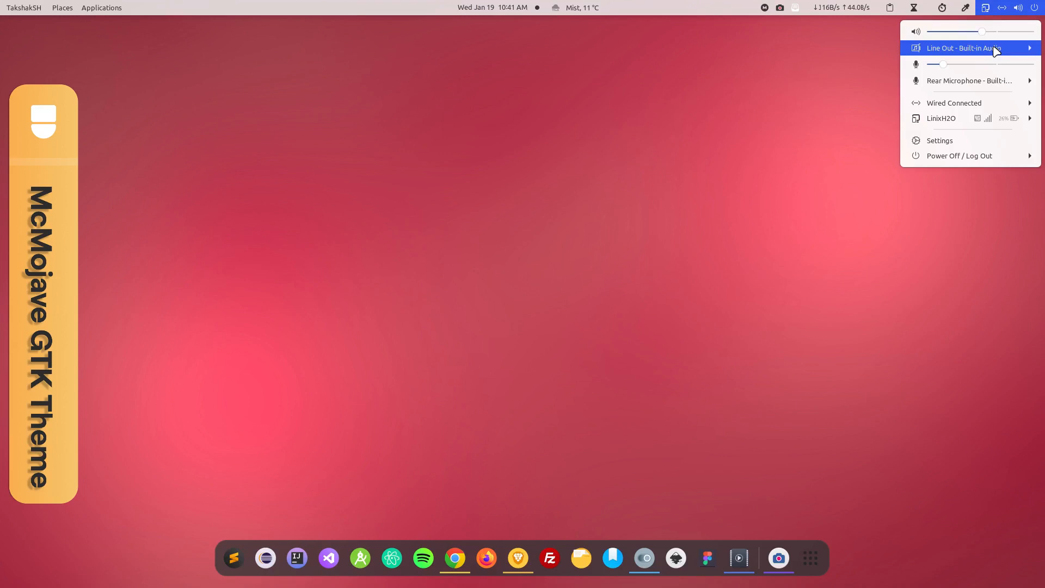
# - Briefly show Settings and the clipboard indicator, then launch Tweaks from the Applications menu
pyautogui.click(939, 140)
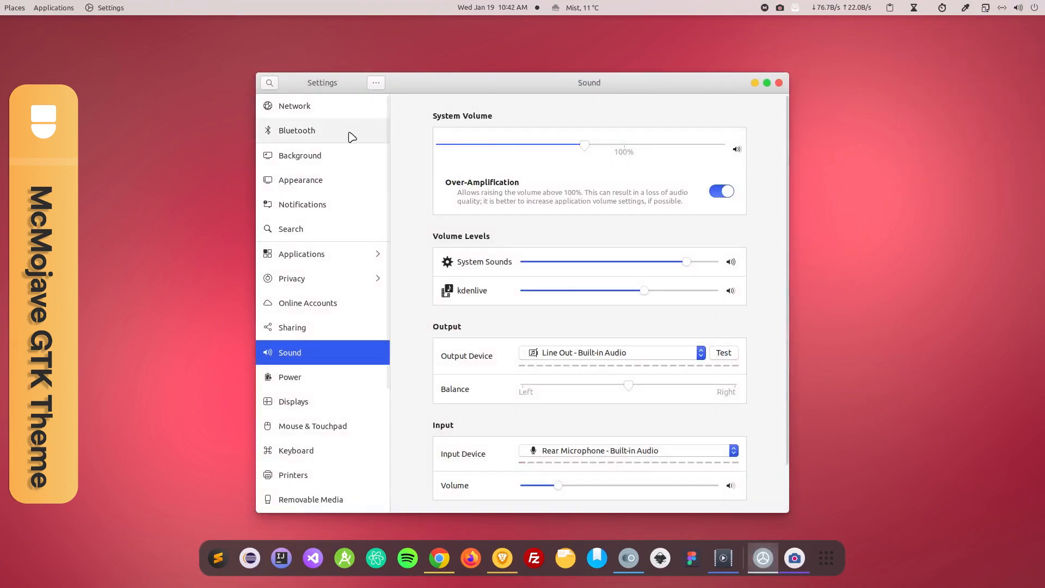
pyautogui.click(777, 82)
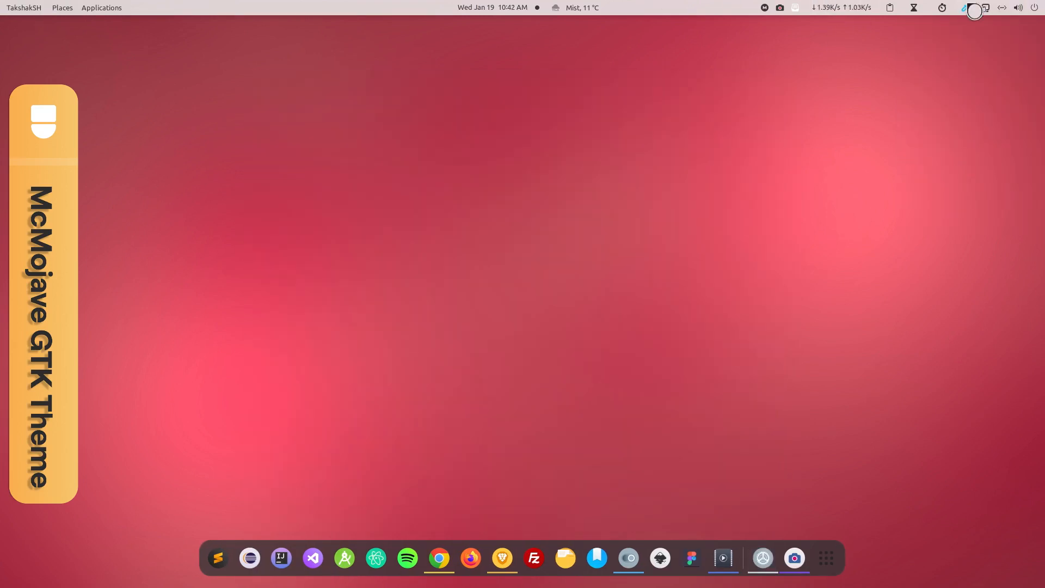
pyautogui.click(889, 8)
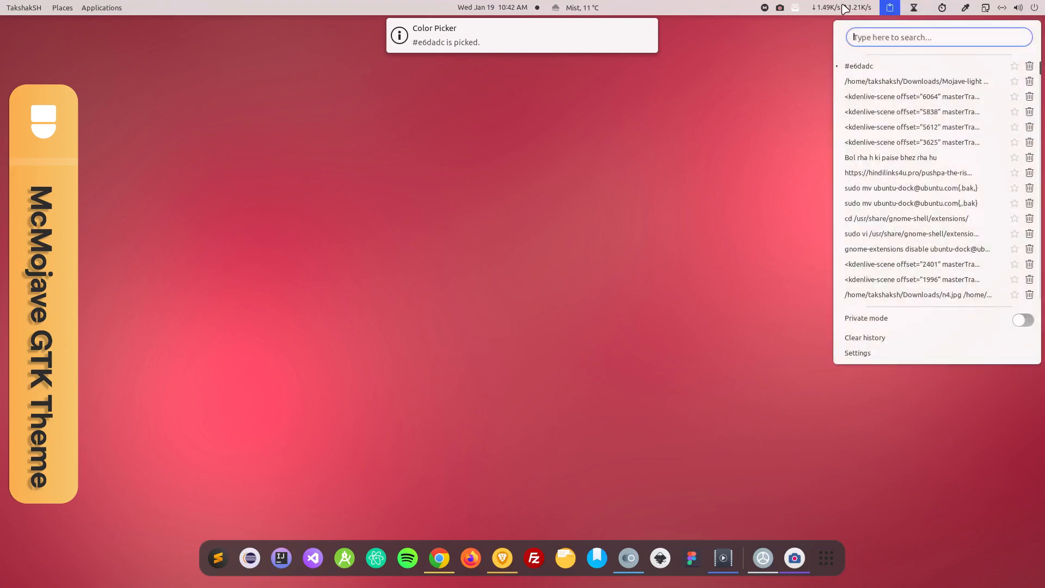
pyautogui.click(101, 8)
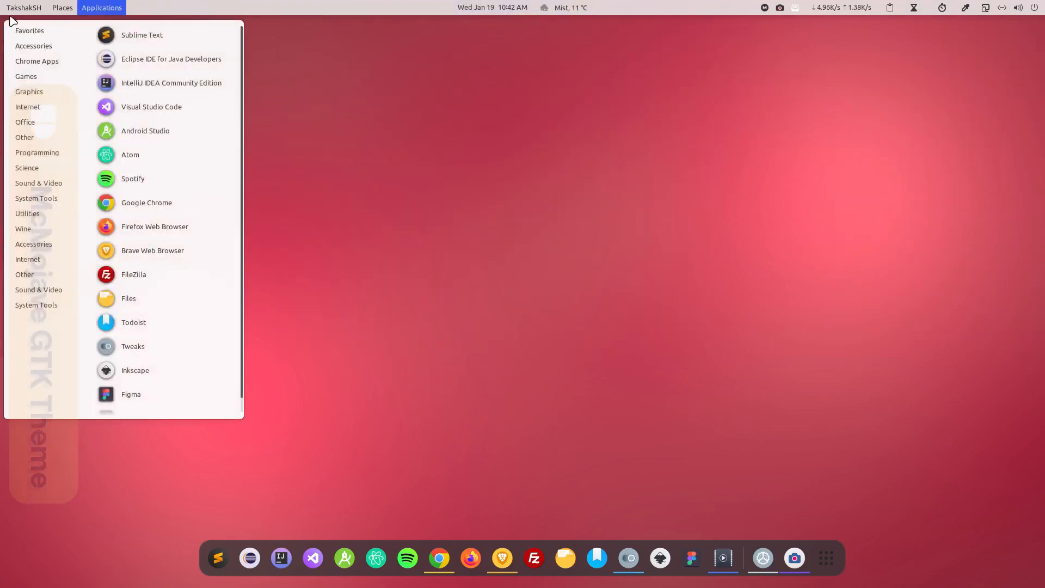
pyautogui.click(503, 326)
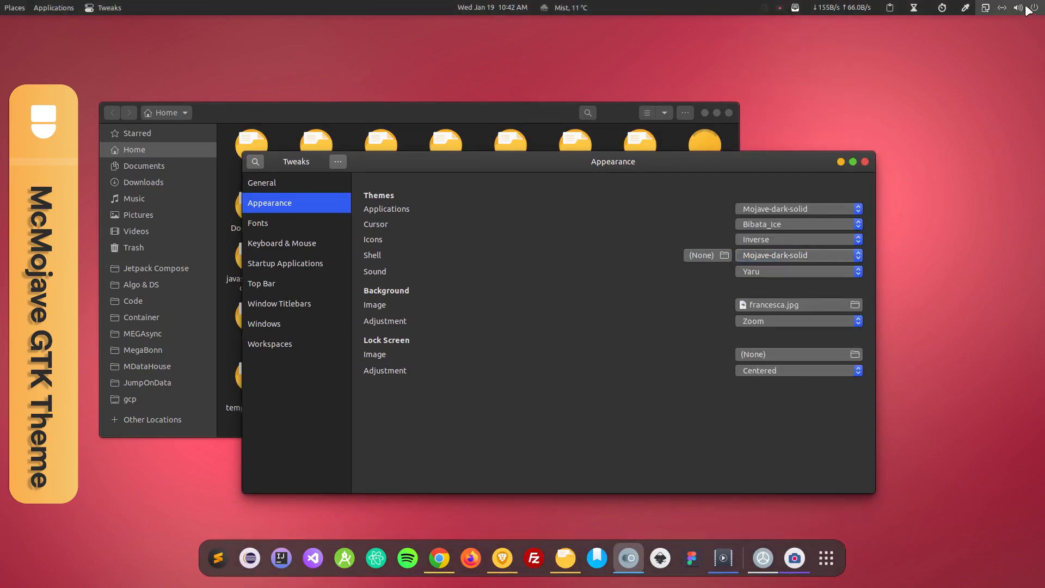
# - Apply Orchis-compact to applications and Orchis to the shell in Tweaks Appearance
pyautogui.click(492, 8)
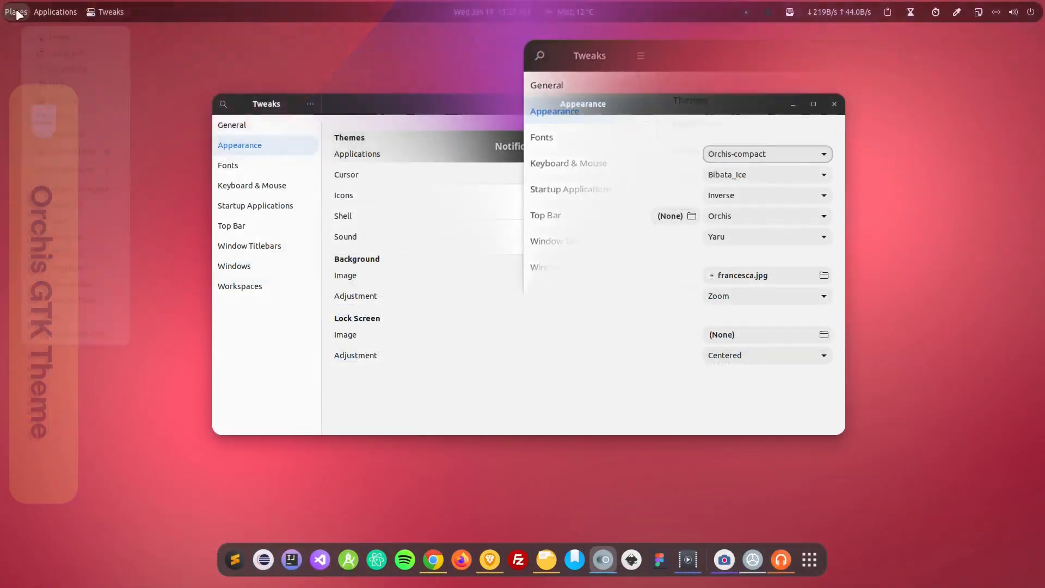
# - Show the weather and system menus and a Chrome window in the light Orchis style
pyautogui.click(566, 12)
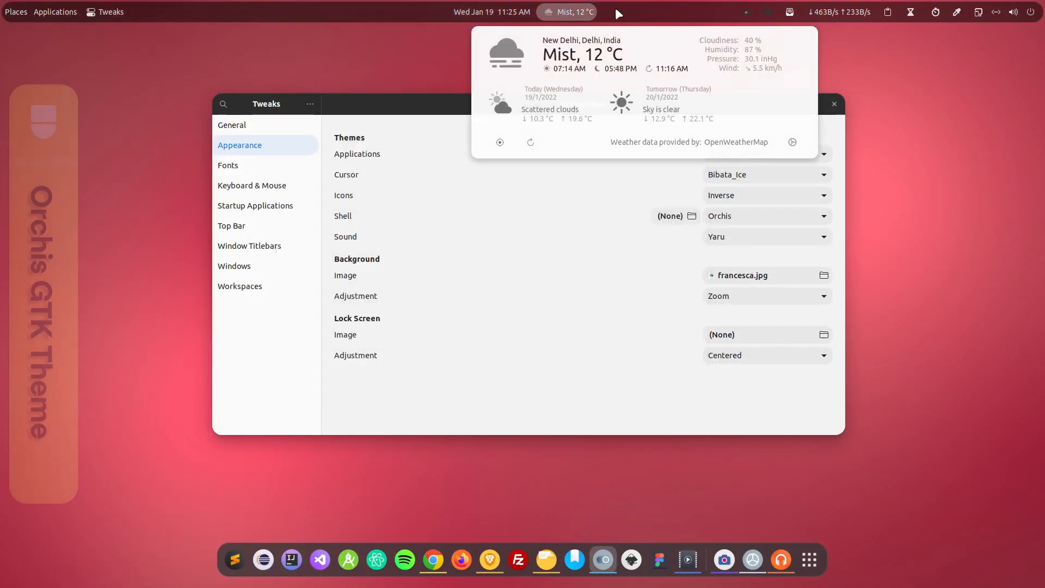
pyautogui.click(1012, 11)
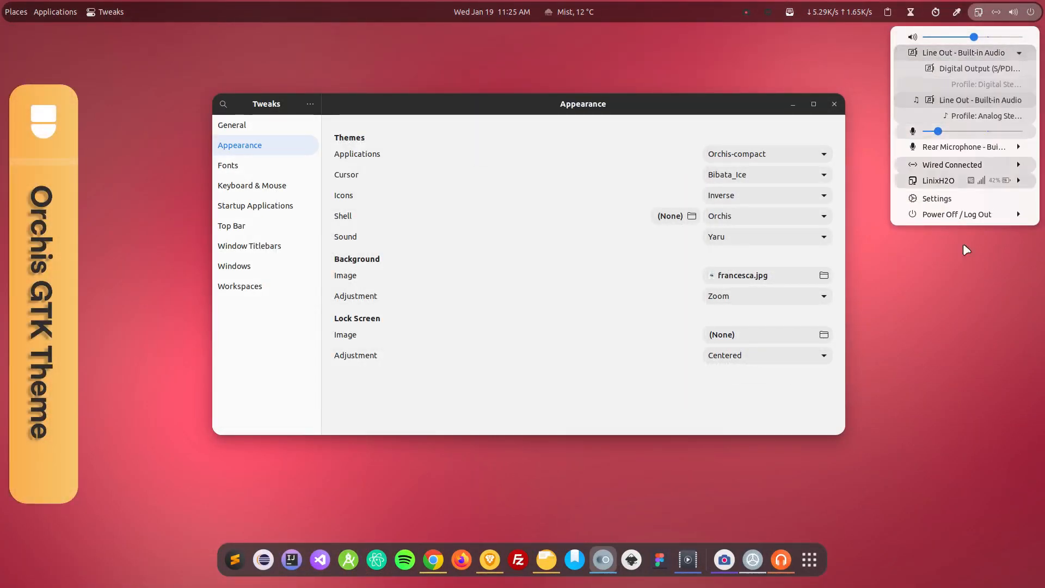
pyautogui.click(432, 559)
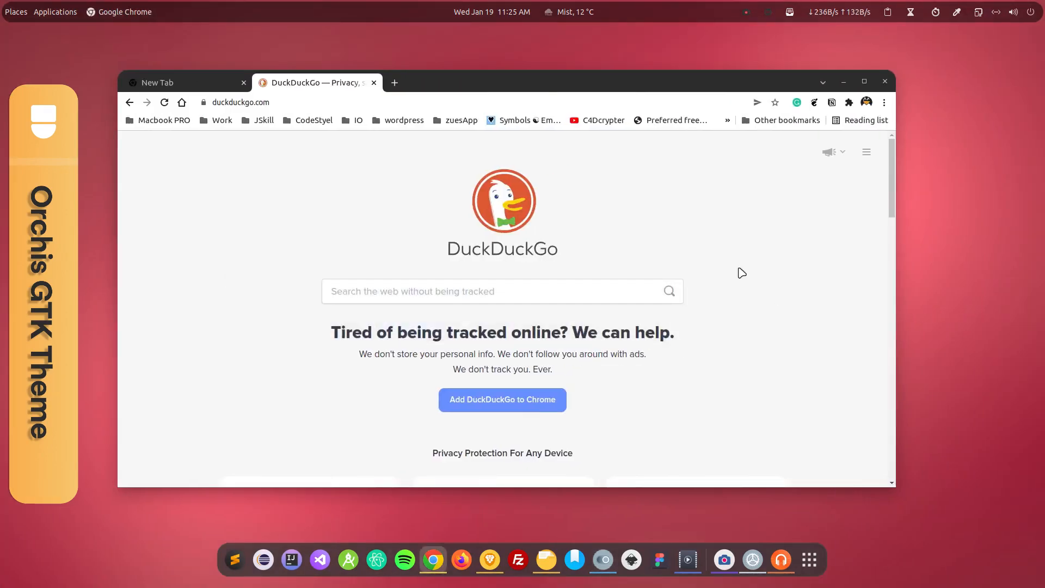
pyautogui.click(883, 82)
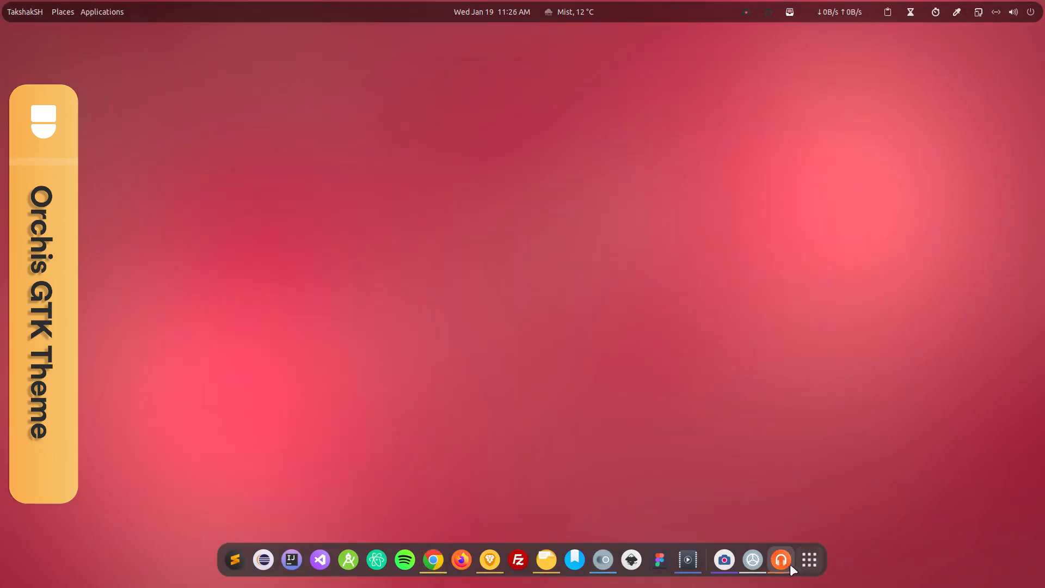
# - Show Settings and Files with Documents selected in Orchis styling, then return to Tweaks
pyautogui.click(779, 558)
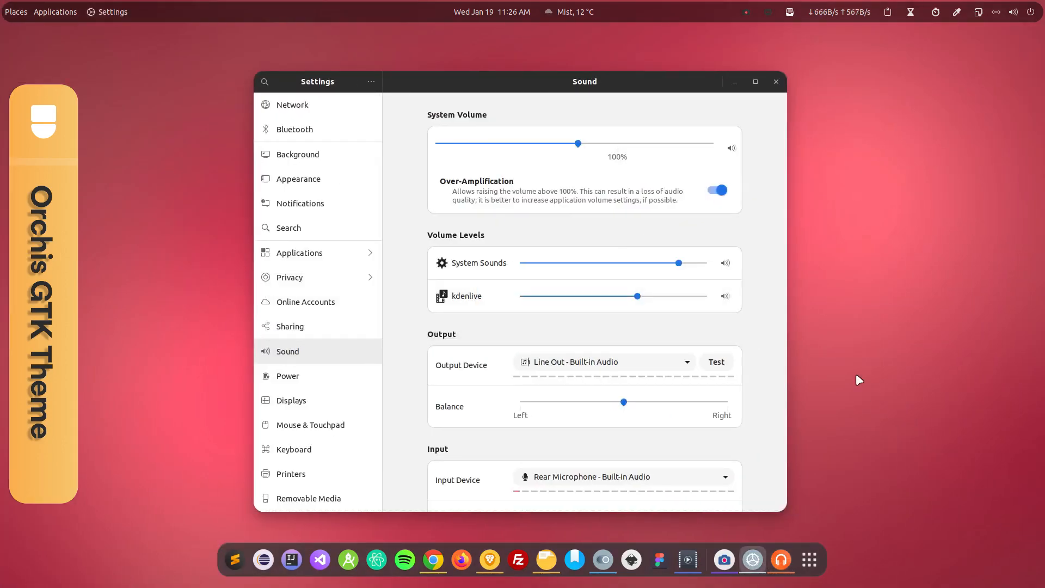
pyautogui.click(545, 559)
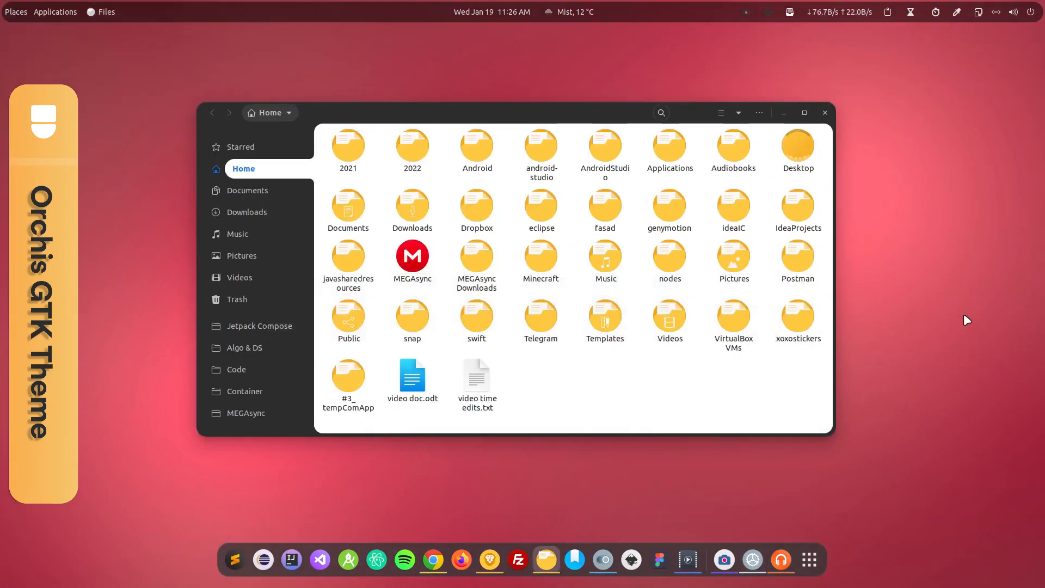
pyautogui.click(348, 207)
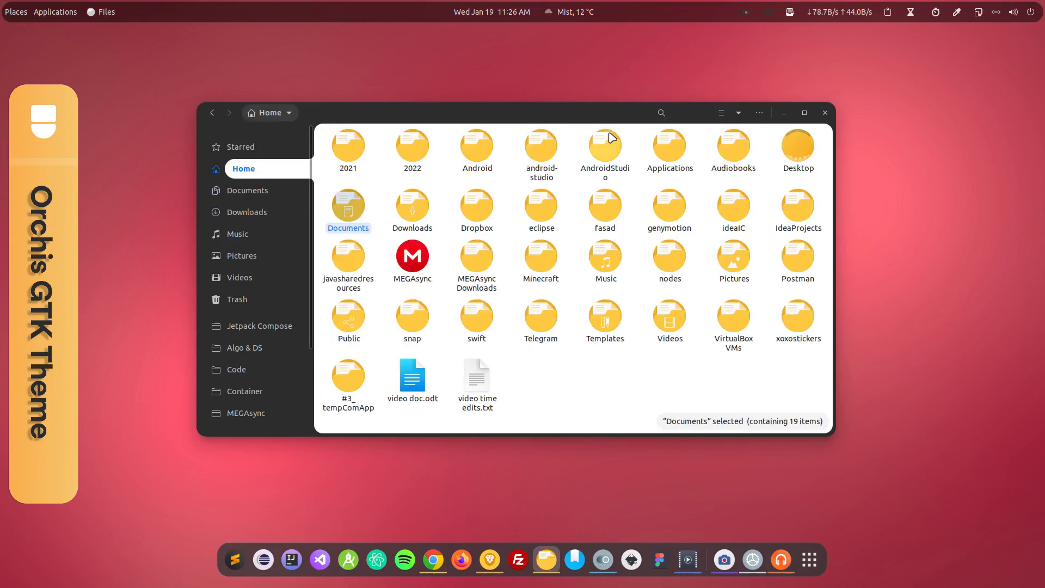
pyautogui.click(780, 559)
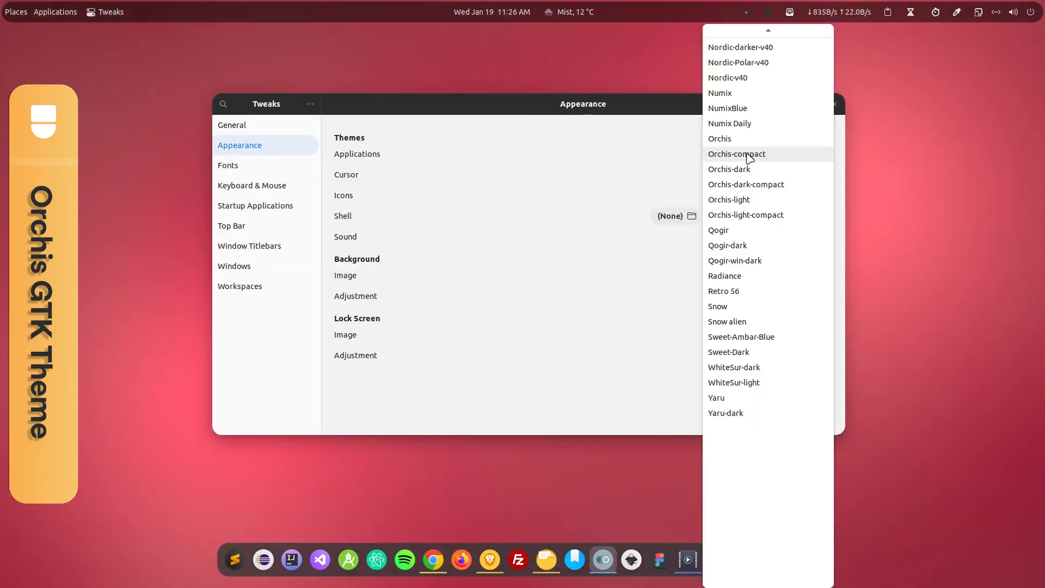
# - Apply Orchis-dark, then Orchis-dark-compact as the application theme
pyautogui.click(729, 169)
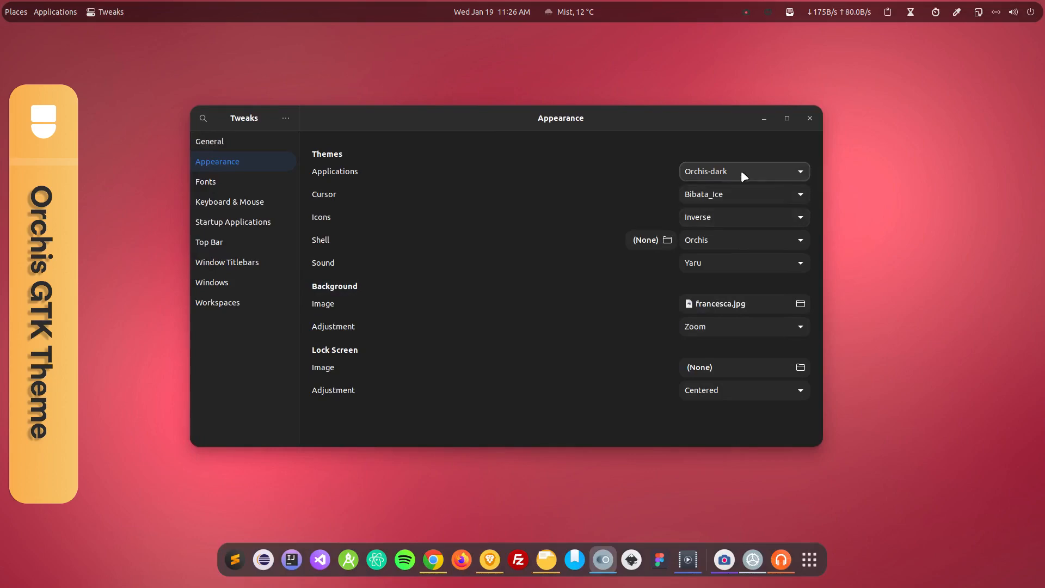
pyautogui.click(744, 171)
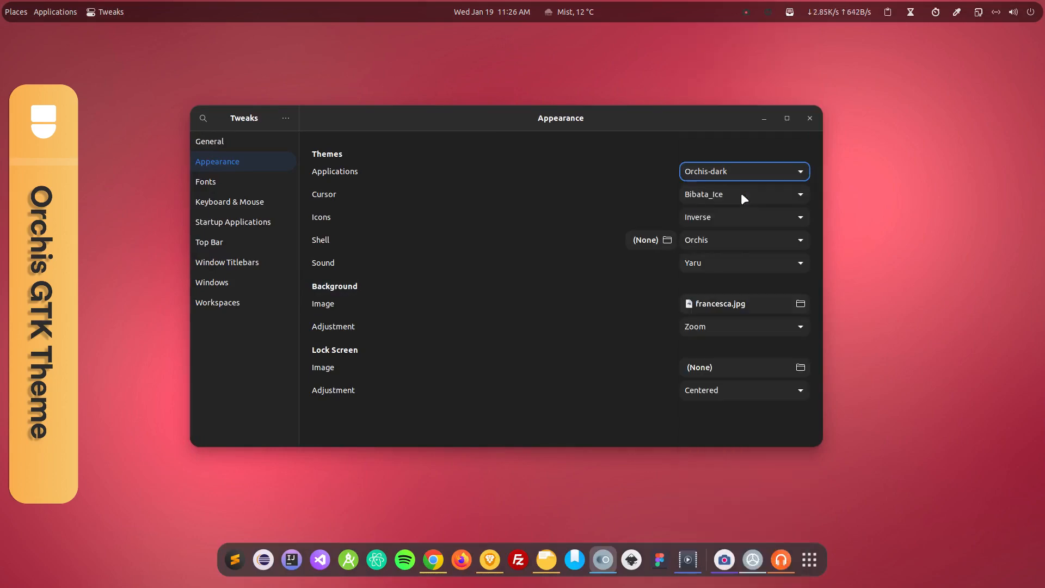
pyautogui.click(743, 171)
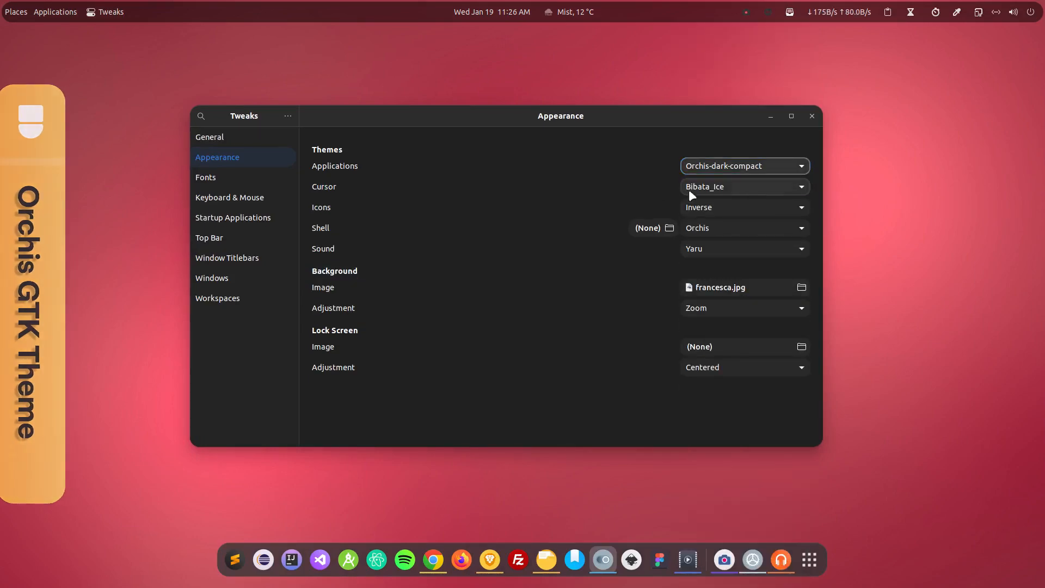